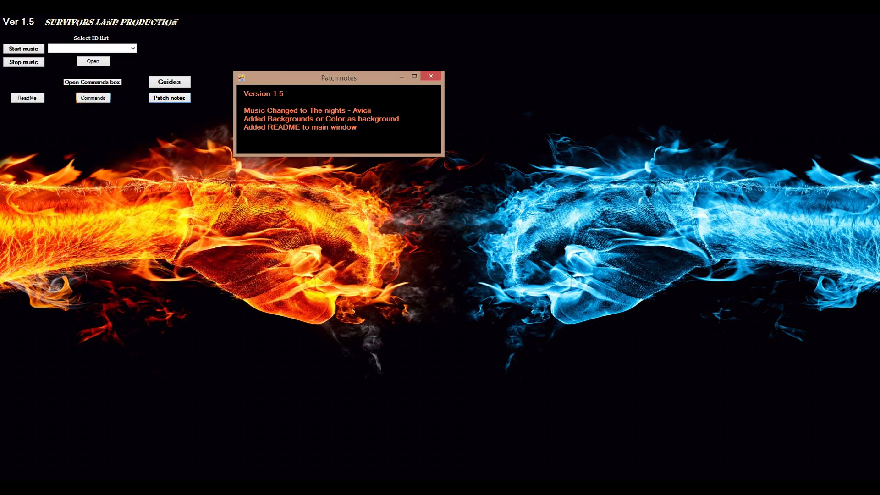
mouse_move(430, 76)
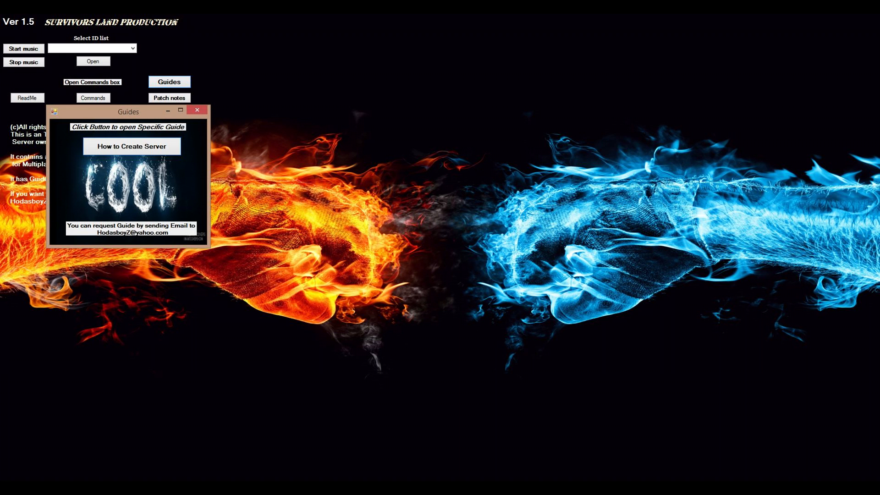
Close the Guides window, leaving the tool's main window with its info text.
left_click(131, 146)
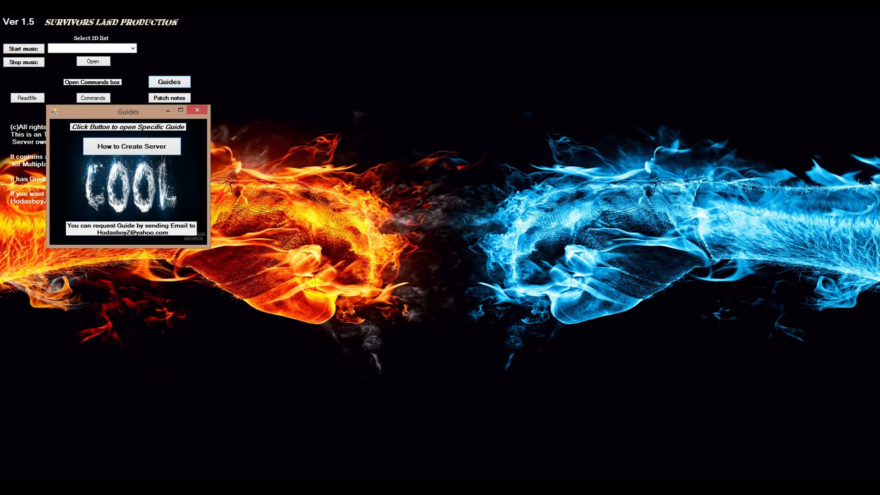
left_click(91, 47)
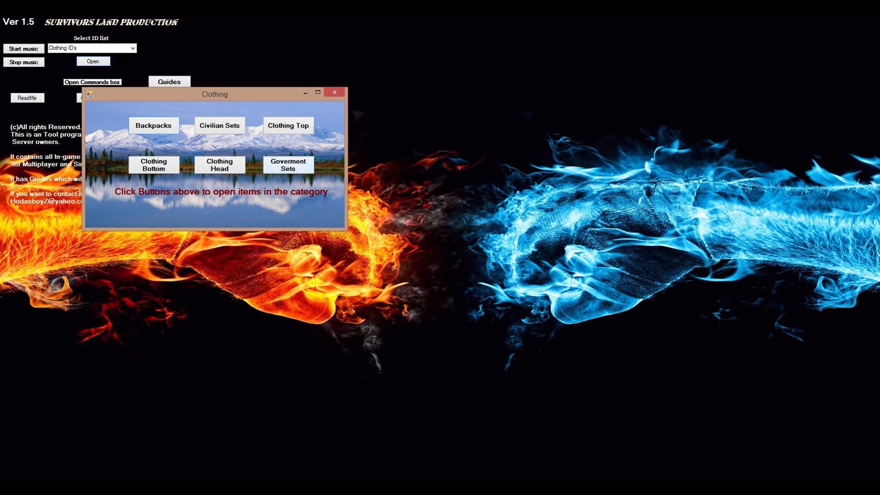
View the Government Sets clothing IDs, then close that list and the Clothing window.
left_click(288, 165)
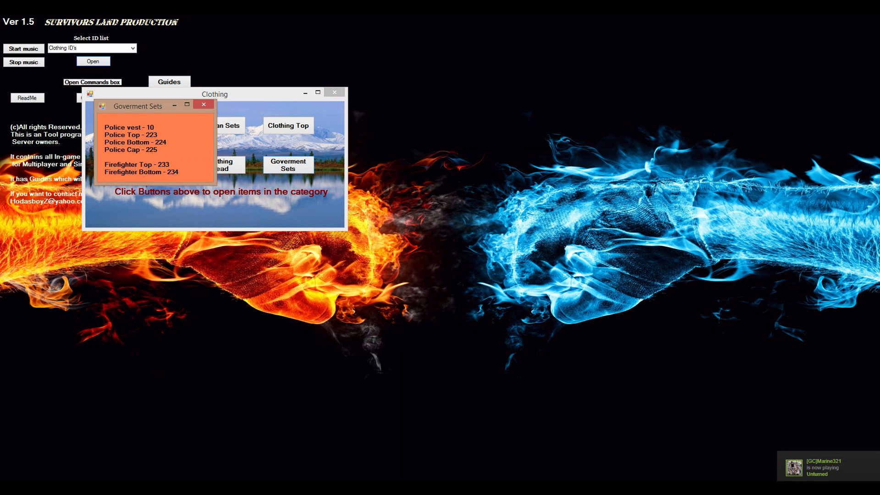
left_click(203, 105)
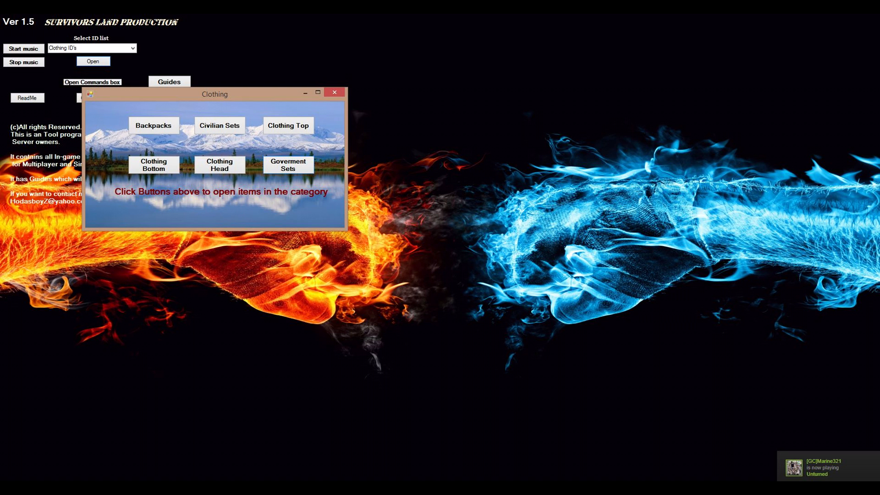
left_click(90, 48)
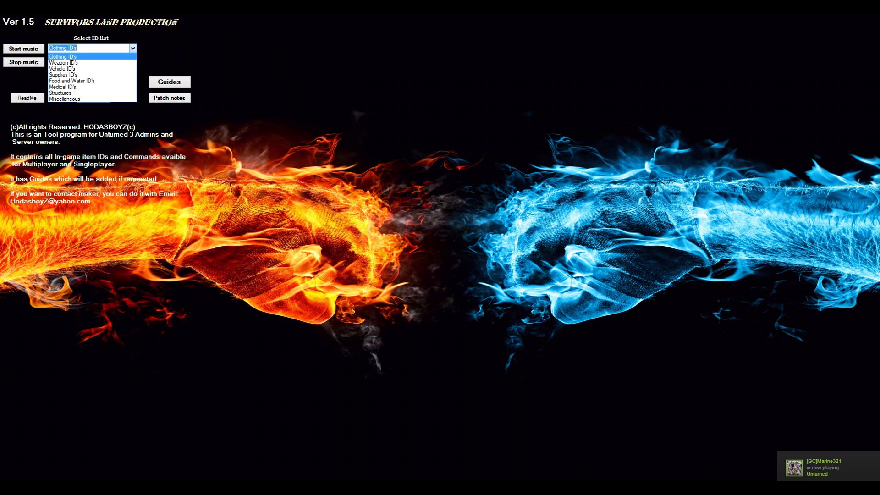
Choose Weapon ID's, view and close the Throwables ID list, then pick Vehicle IDs.
left_click(62, 62)
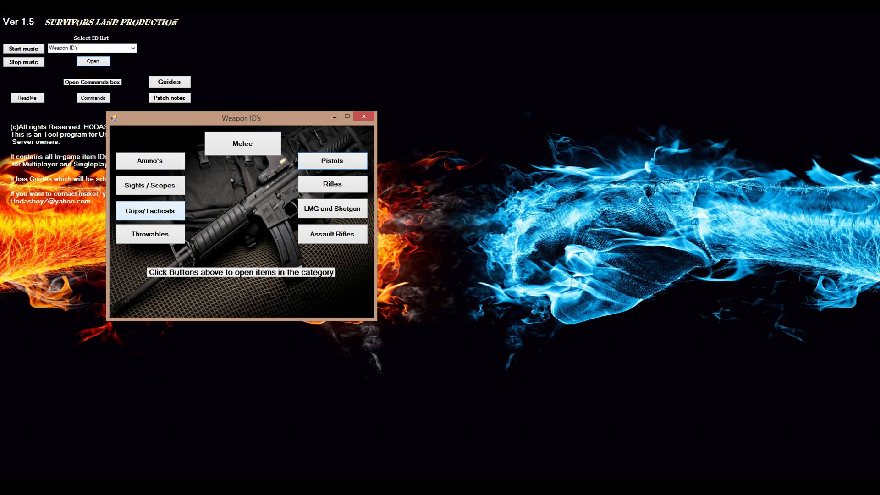
left_click(149, 234)
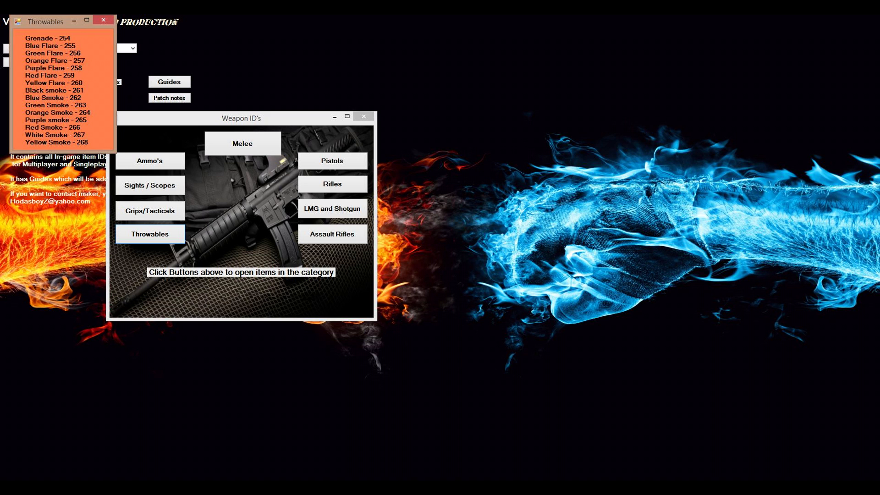
left_click(103, 19)
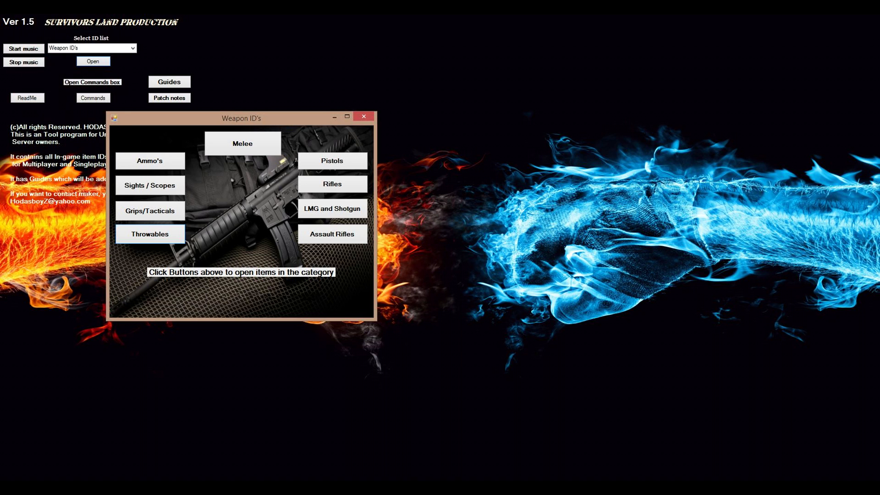
left_click(242, 143)
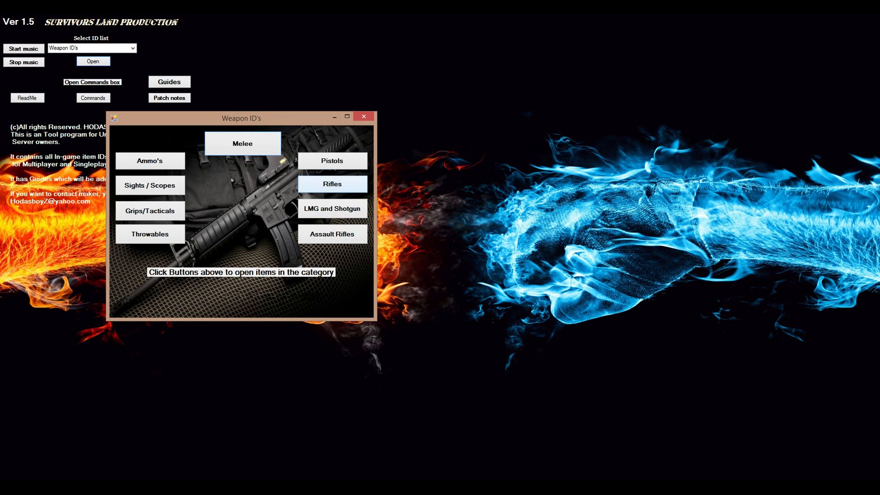
left_click(332, 208)
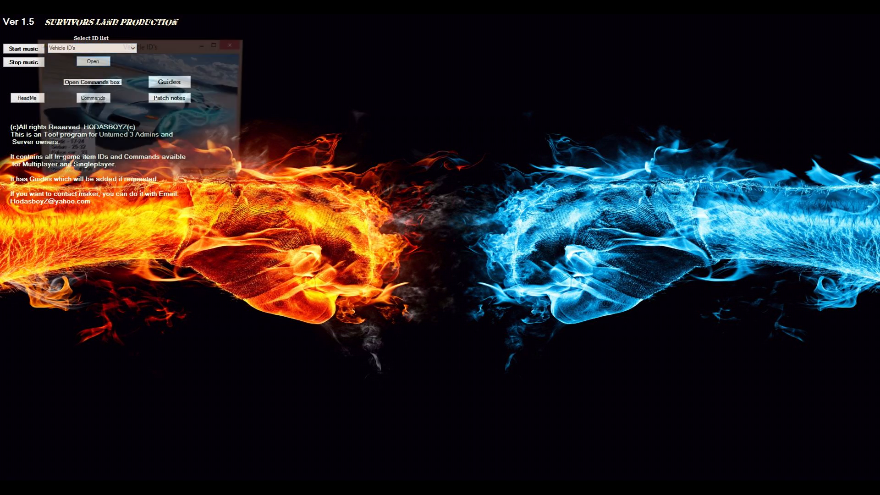
Browse the Vehicle, Food and Water, and Medical supplies ID lists, then pick Structures.
left_click(93, 60)
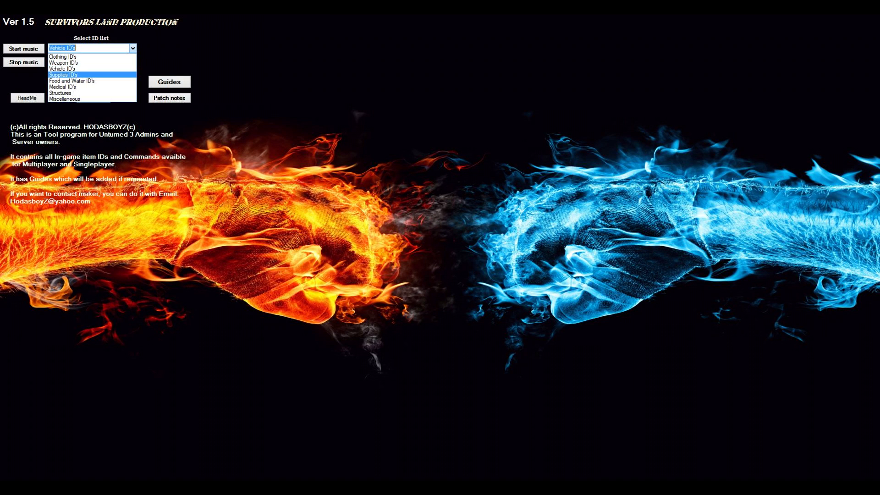
left_click(63, 74)
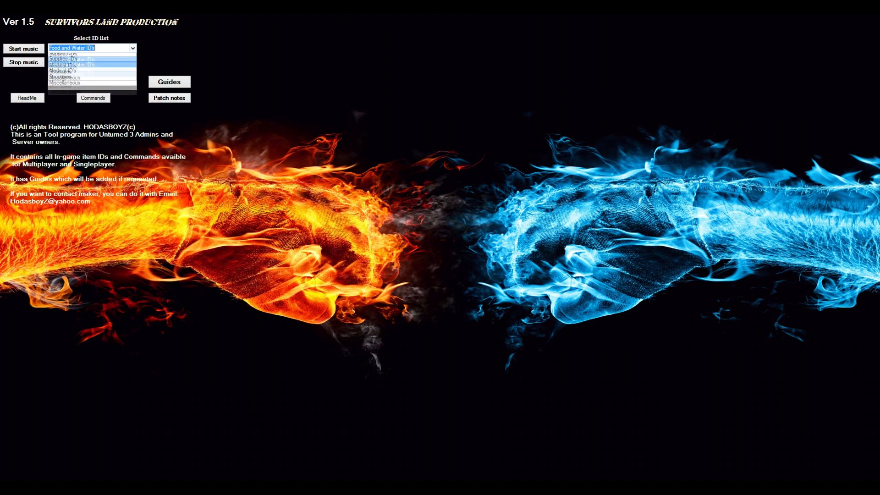
left_click(69, 65)
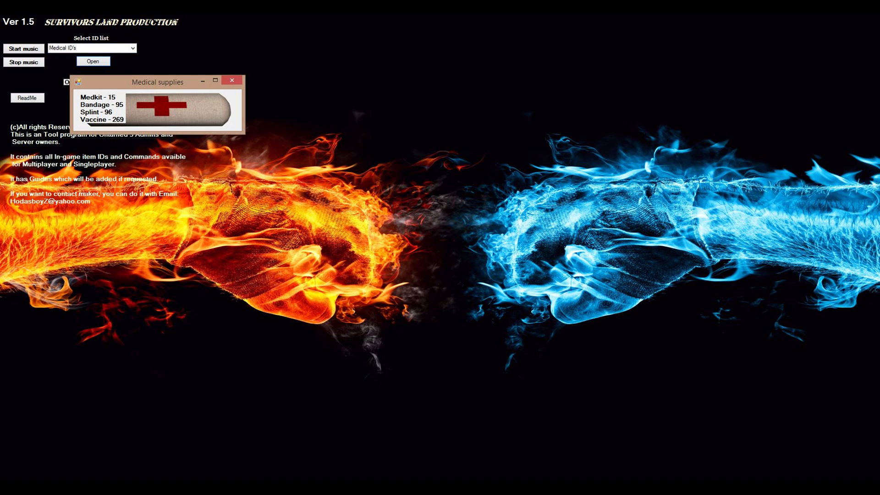
left_click(231, 80)
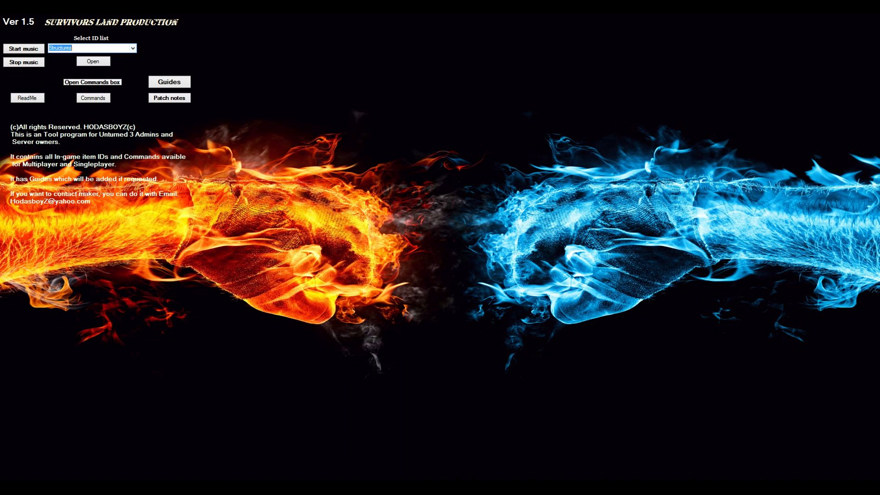
View the Birch, Maple, Pine and Other Doors and Windows structure IDs, then close them.
left_click(93, 61)
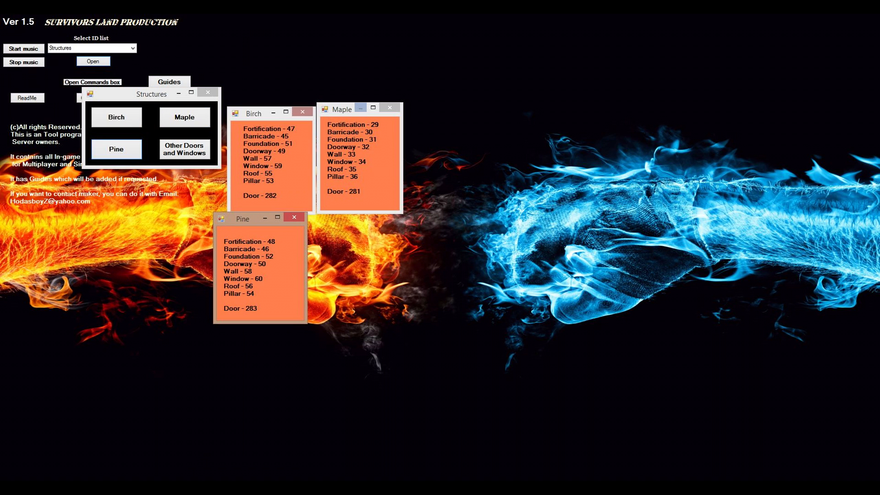
left_click(184, 150)
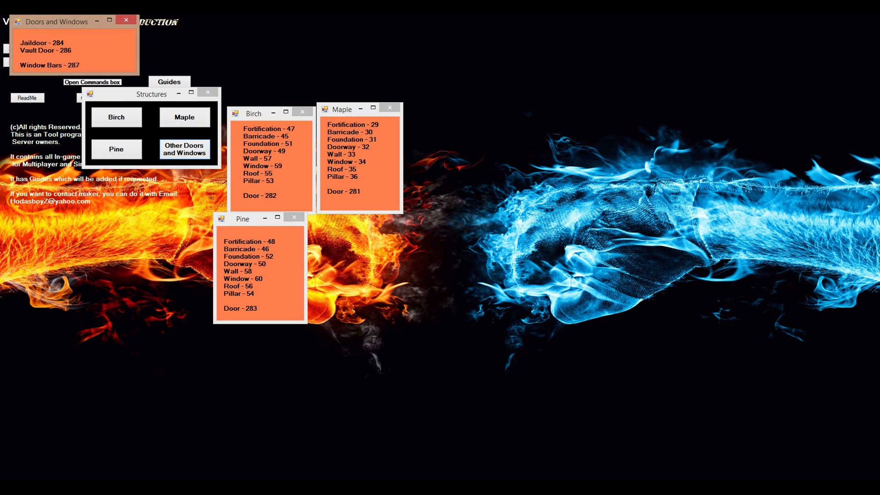
left_click_drag(56, 21, 357, 225)
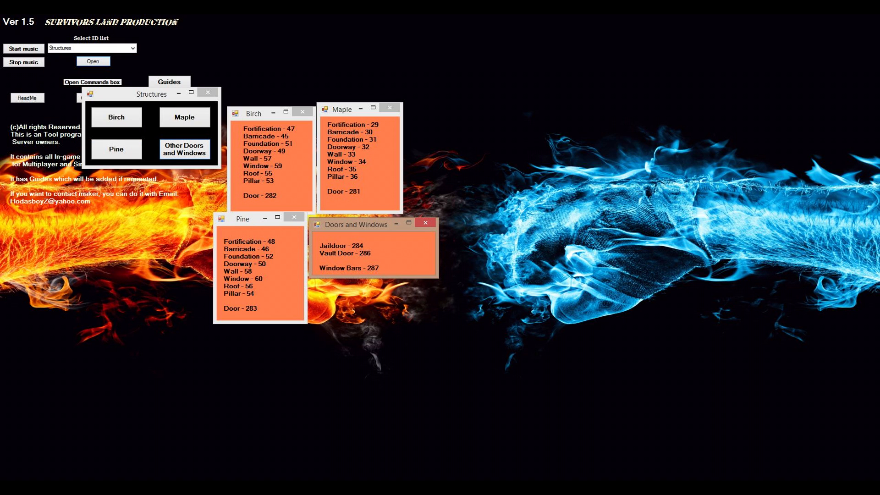
left_click(425, 222)
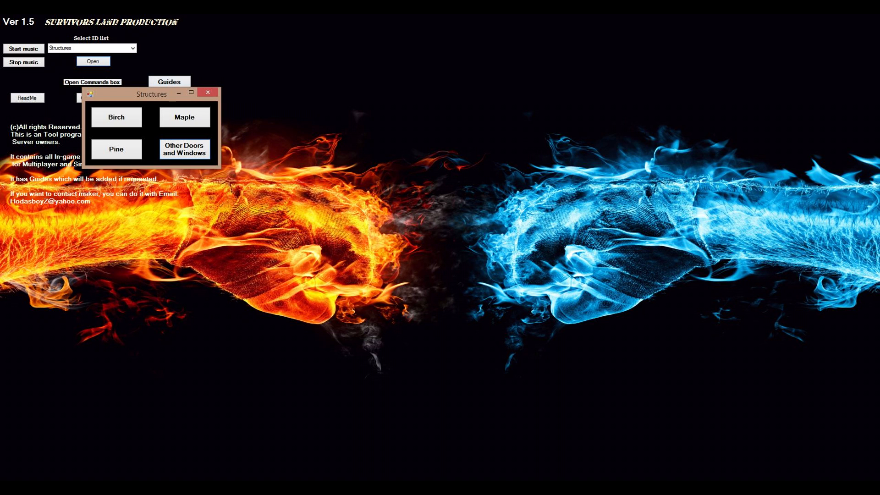
left_click(92, 47)
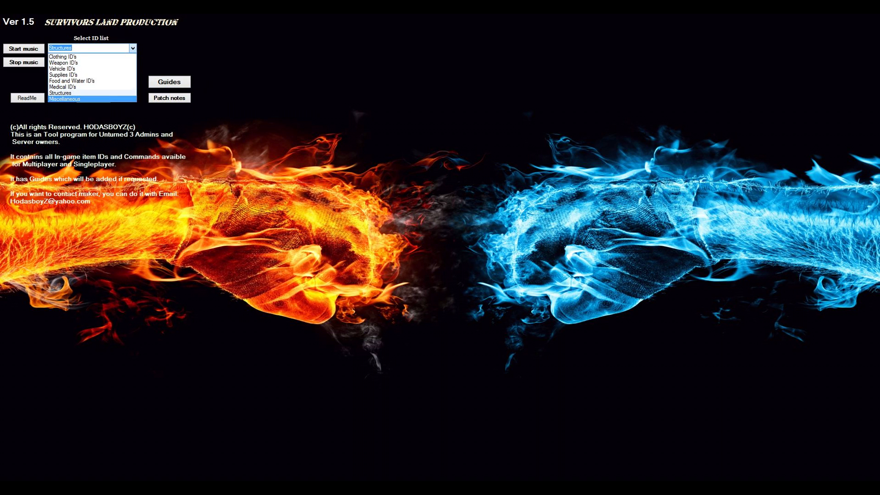
Select the Miscellaneous ID category and open it.
left_click(64, 99)
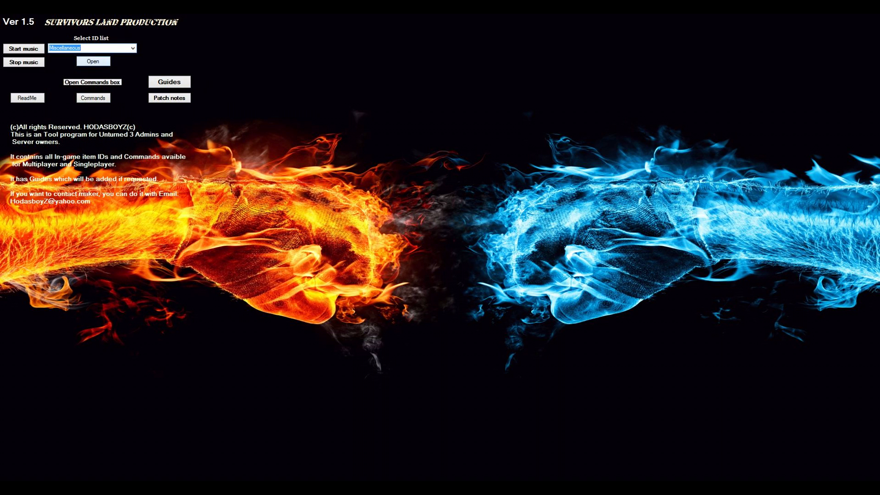
left_click(92, 61)
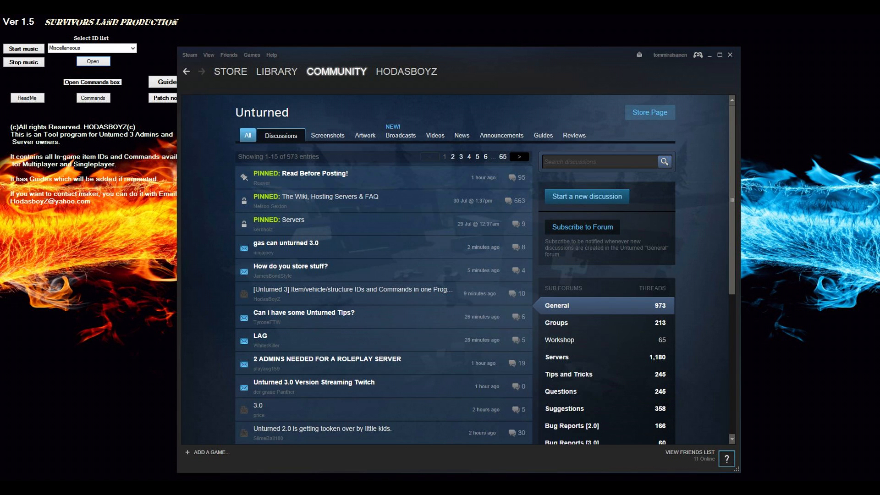
In Steam, open the Unturned community thread on the IDs and Commands program.
left_click(276, 71)
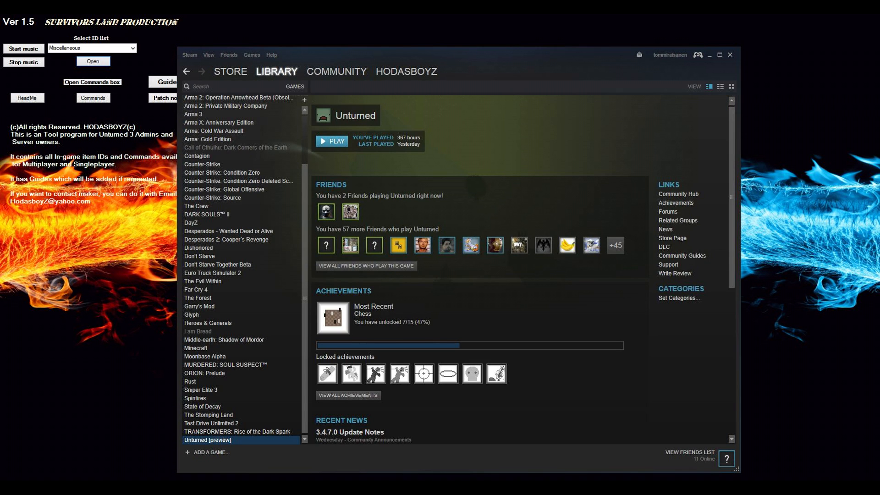
left_click(336, 71)
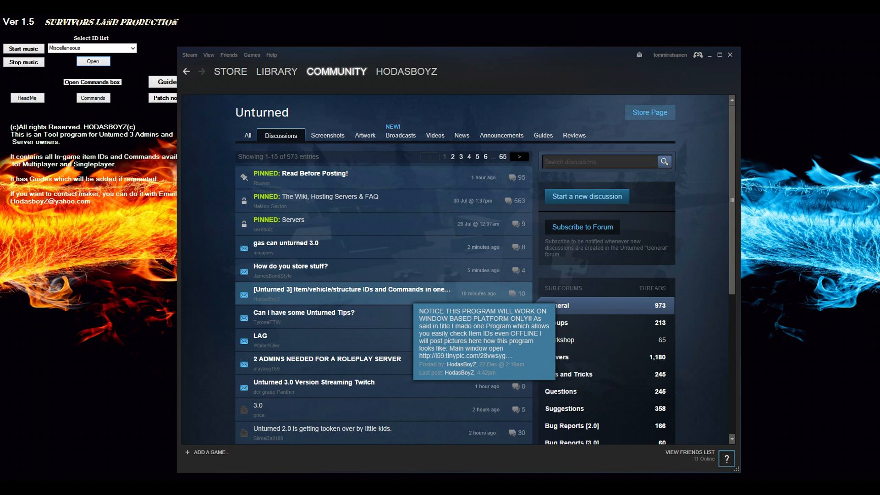
left_click(350, 289)
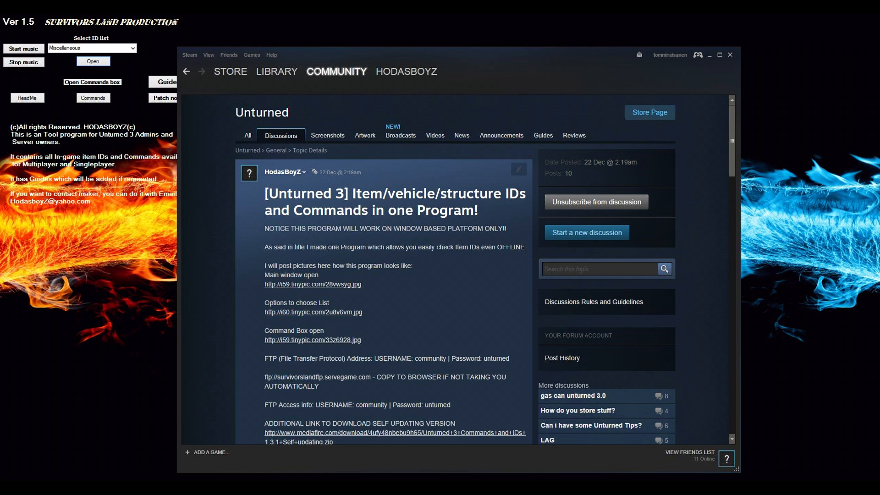
Read through the thread's post, download link and comments, then return to the ID tool.
scroll("down", 3)
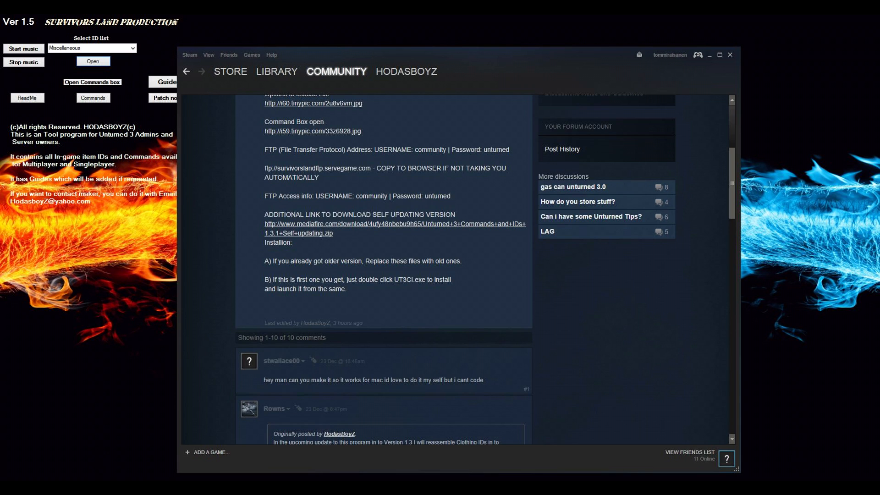
scroll("down", 3)
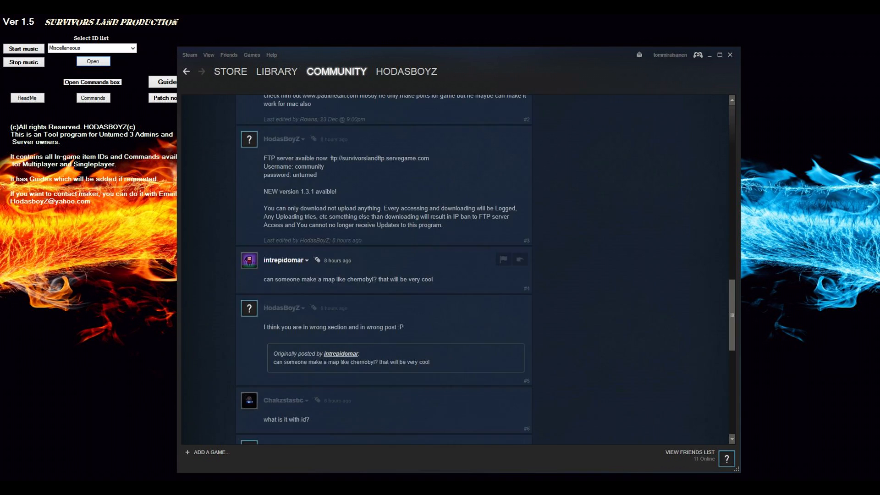
scroll("down", 3)
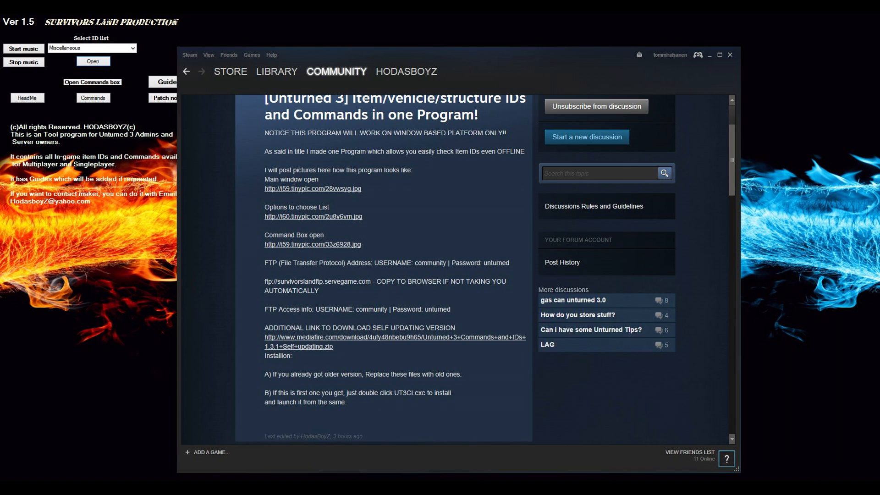
right_click(317, 281)
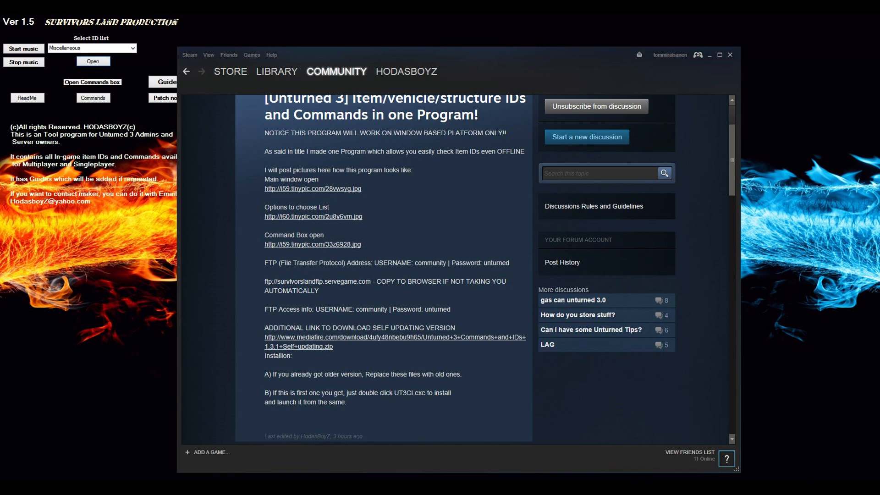
scroll("down", 3)
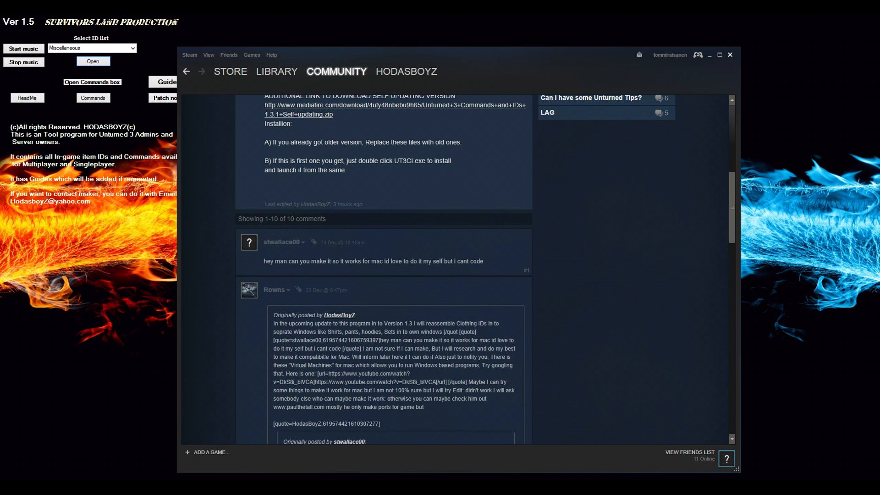
left_click(90, 47)
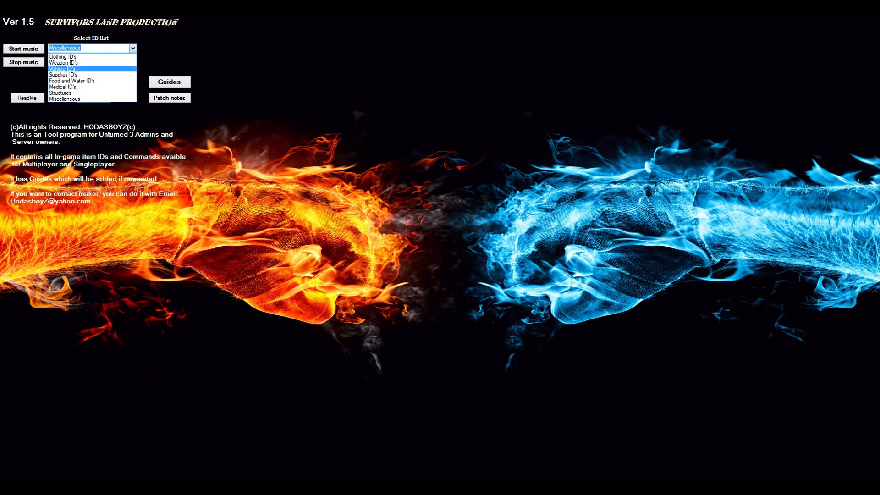